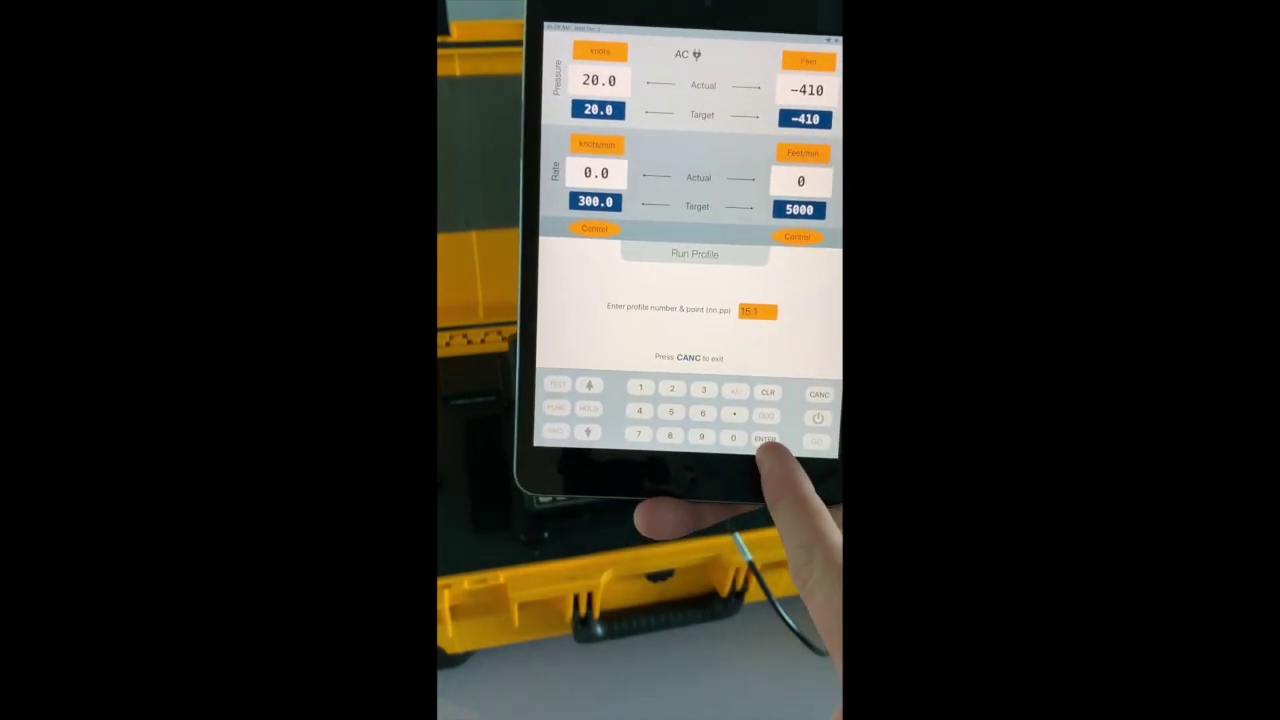
- Confirm the entered profile and point number to start running the stored test profile
left_click(764, 438)
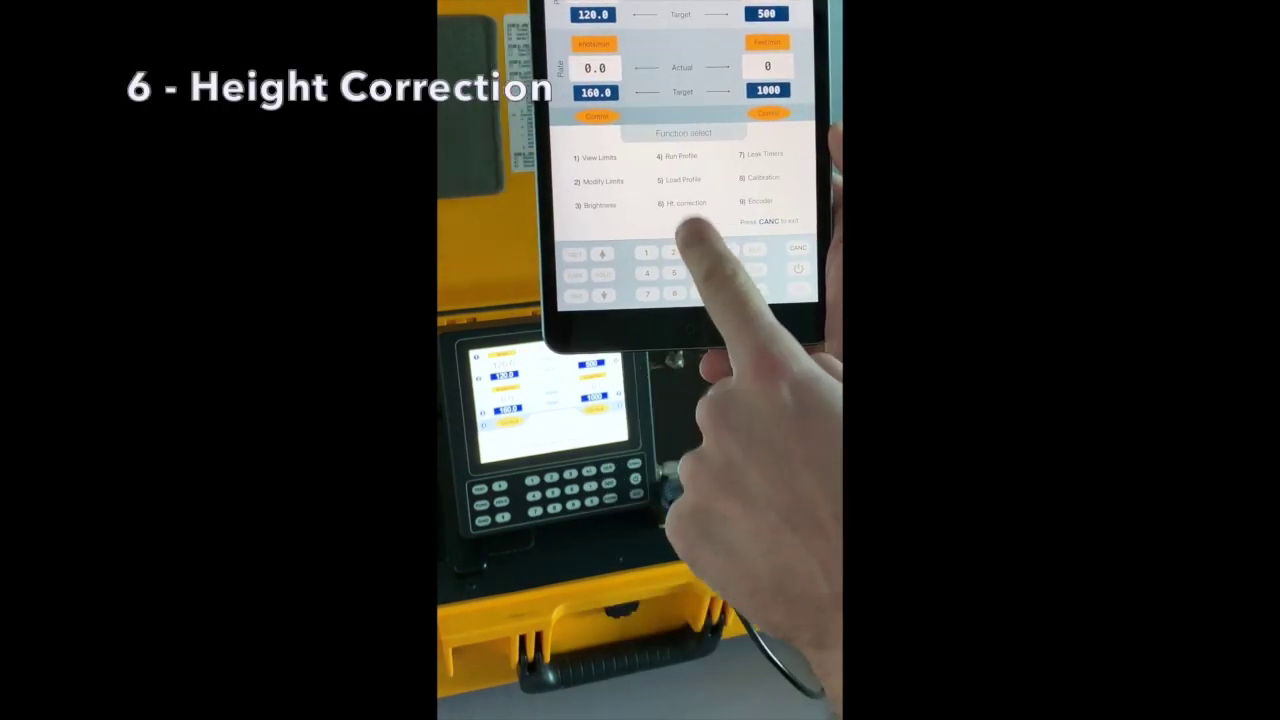
- Choose Ht correction from the Function menu to show the Height Correction screen
left_click(686, 204)
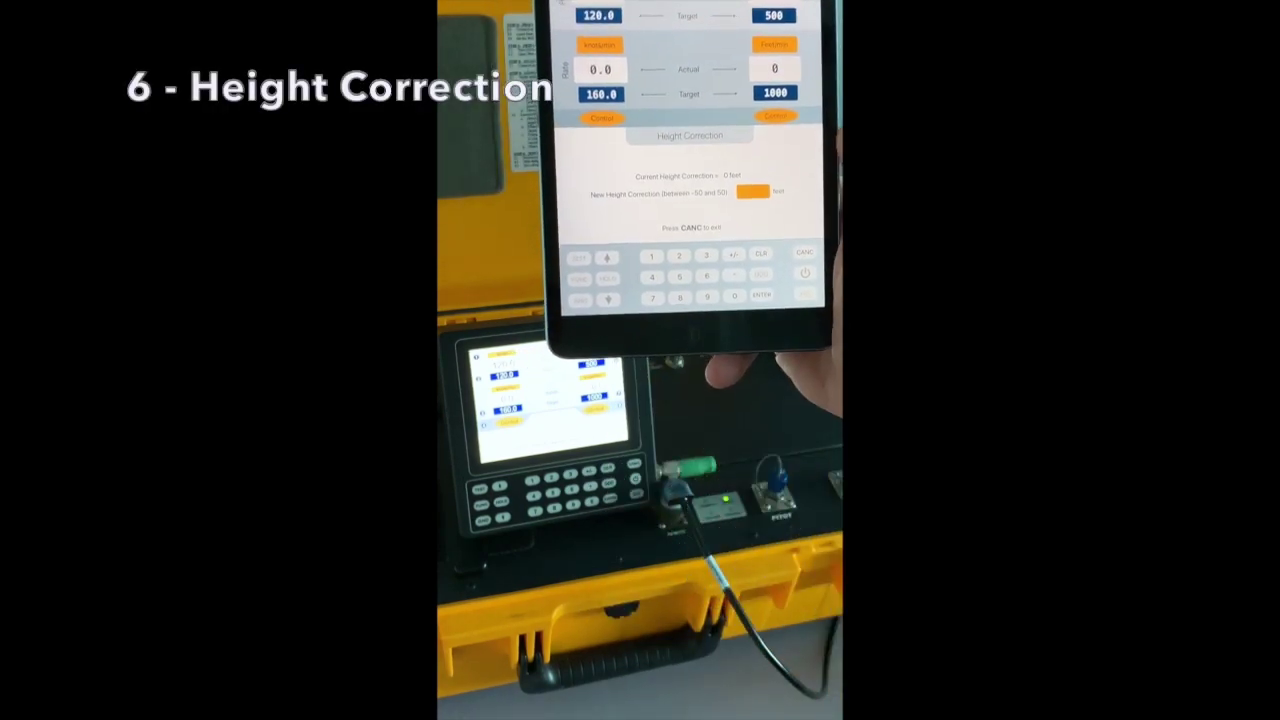